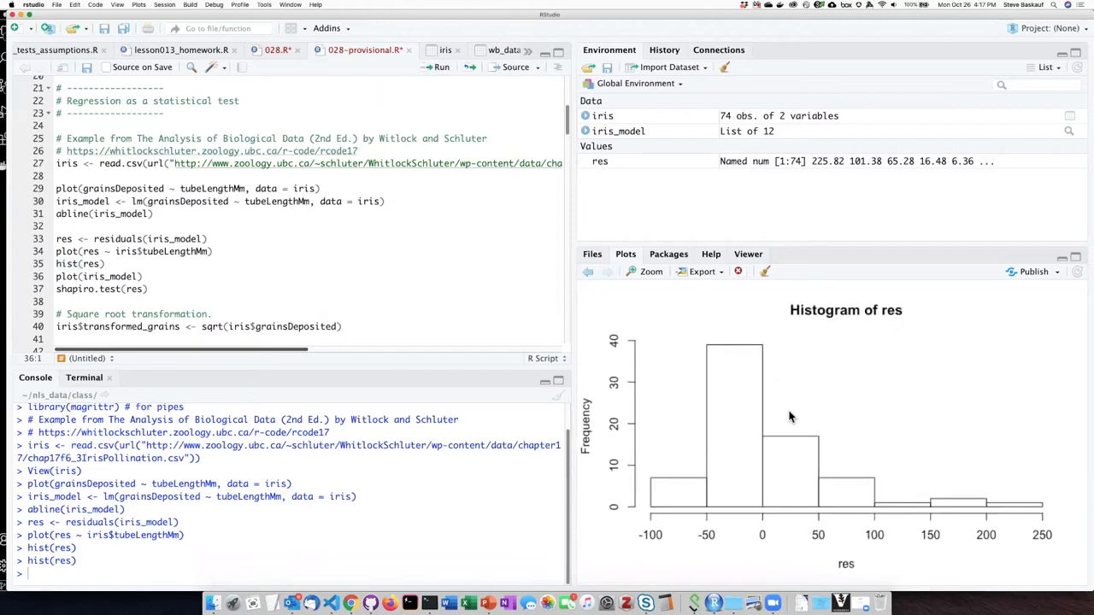
{"action": "mouse_move", "coordinate": [790, 378]}
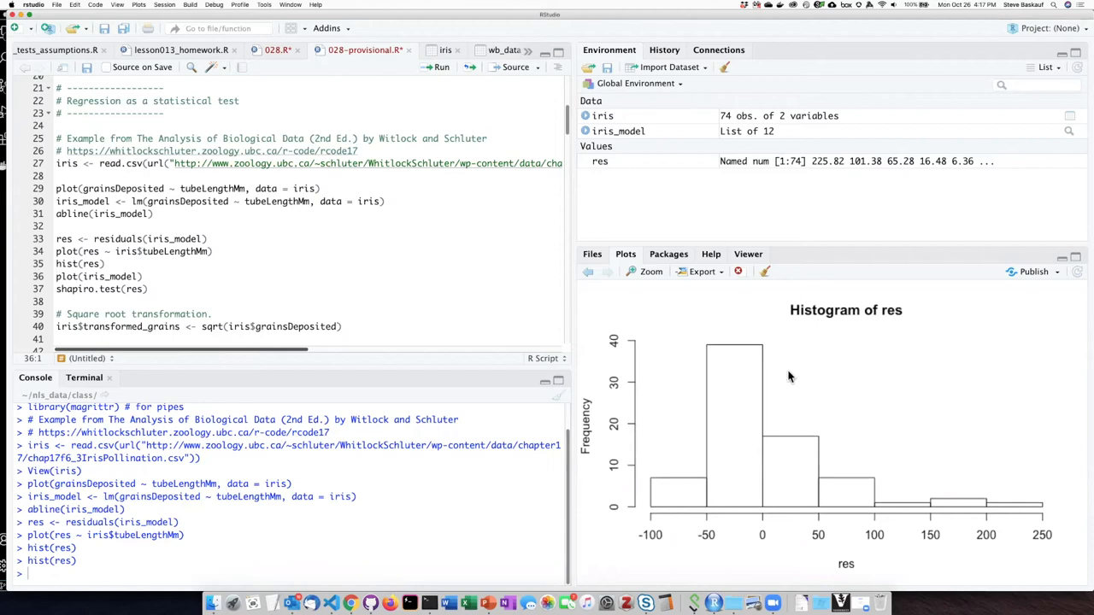
{"action": "mouse_move", "coordinate": [697, 439]}
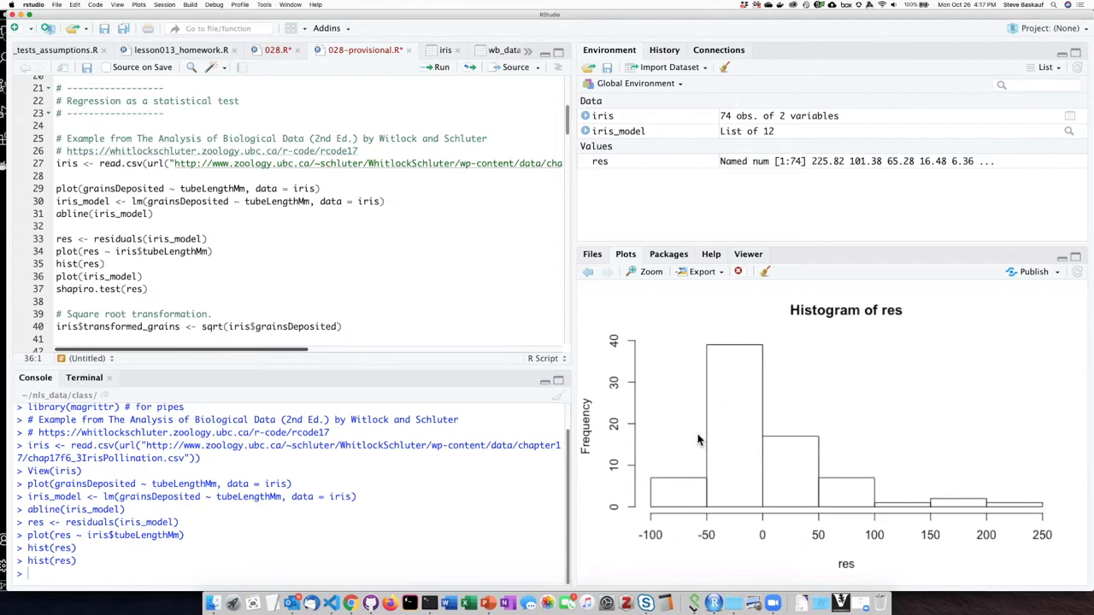
{"action": "mouse_move", "coordinate": [1000, 506]}
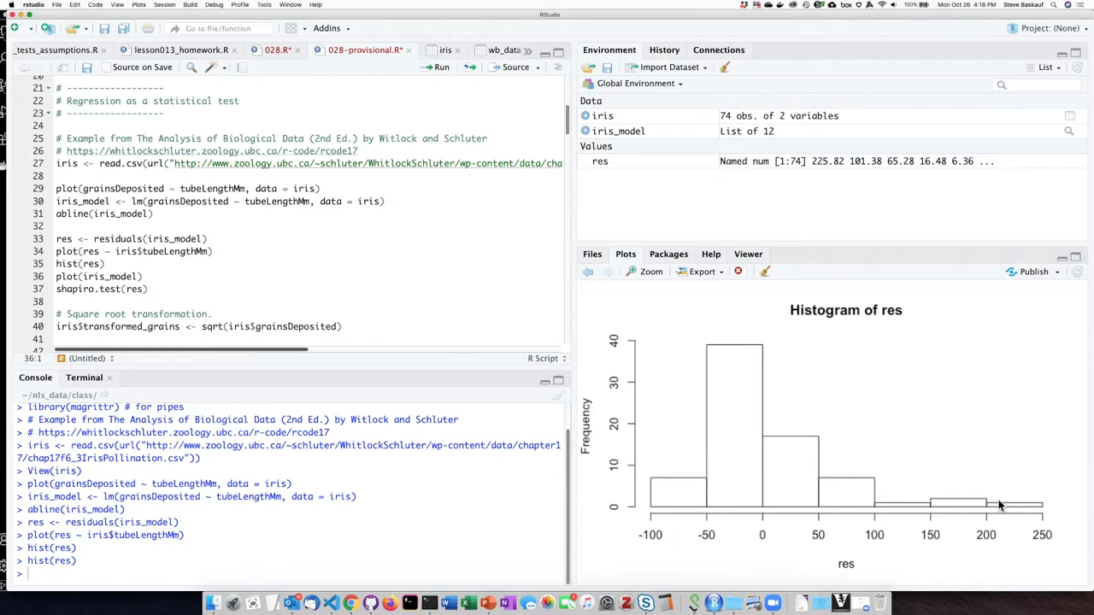
{"action": "mouse_move", "coordinate": [943, 506]}
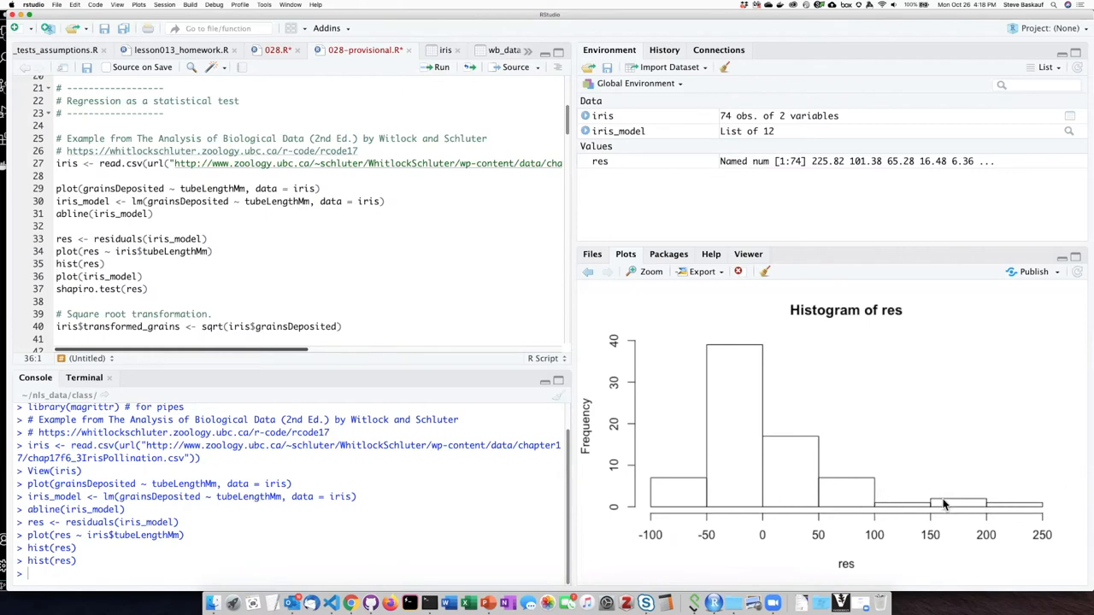
{"action": "mouse_move", "coordinate": [1052, 513]}
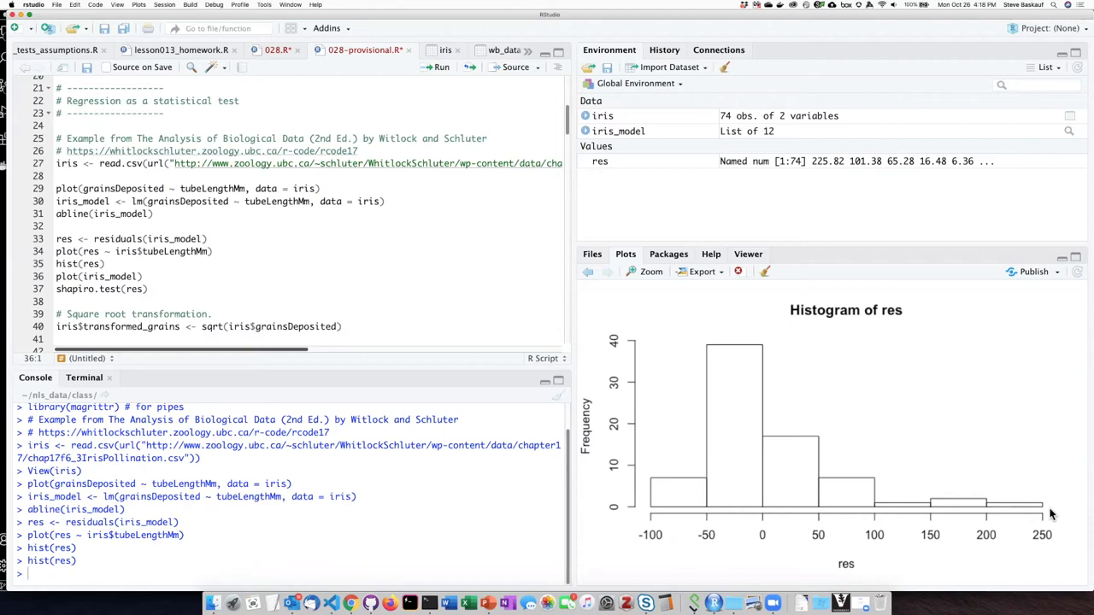
{"action": "mouse_move", "coordinate": [780, 446]}
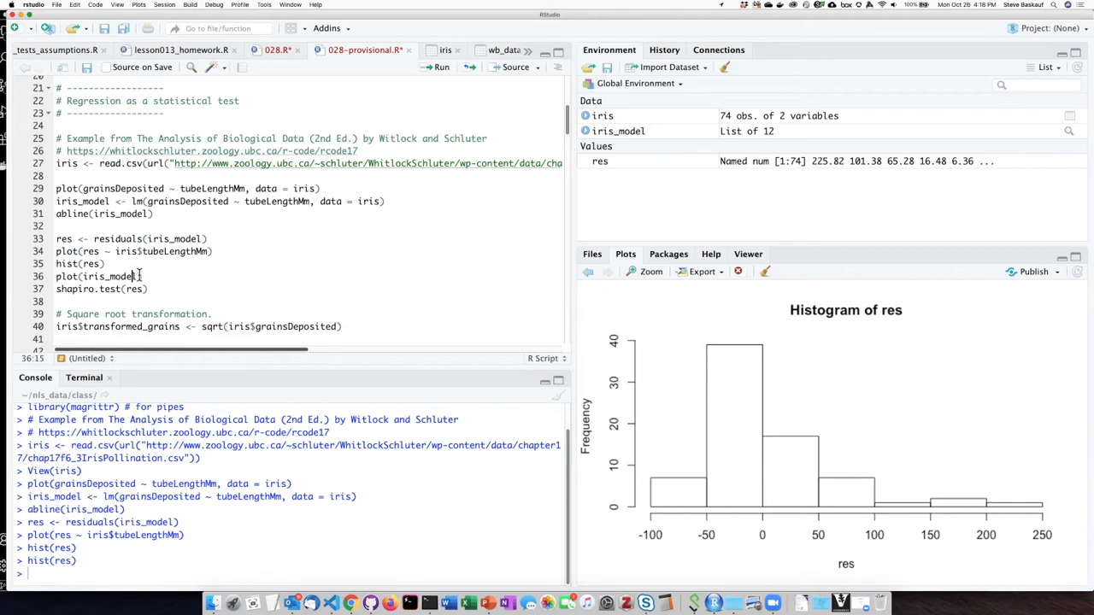
Step: Run the plot(iris_model) line so the console awaits confirmation for the diagnostic plots
{"action": "double_click", "coordinate": [113, 277]}
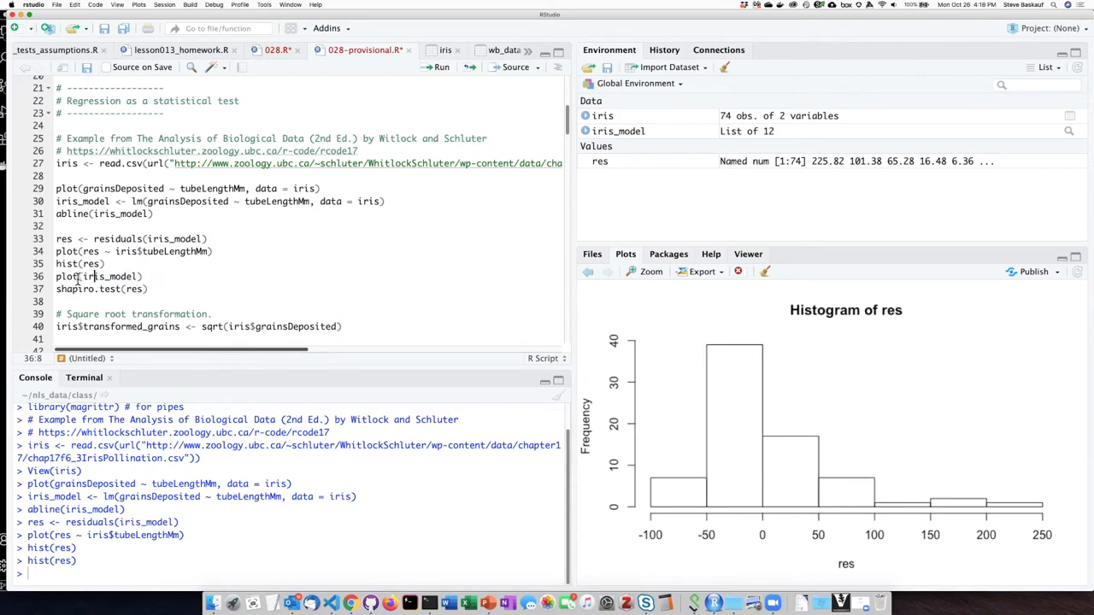
{"action": "left_click", "coordinate": [437, 66]}
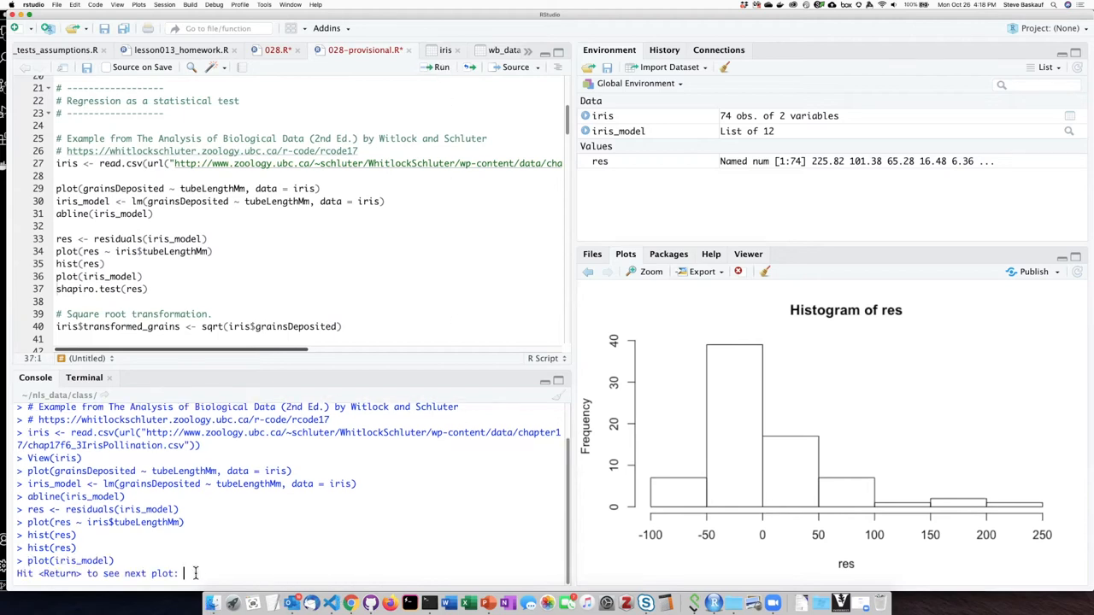
{"action": "mouse_move", "coordinate": [277, 544]}
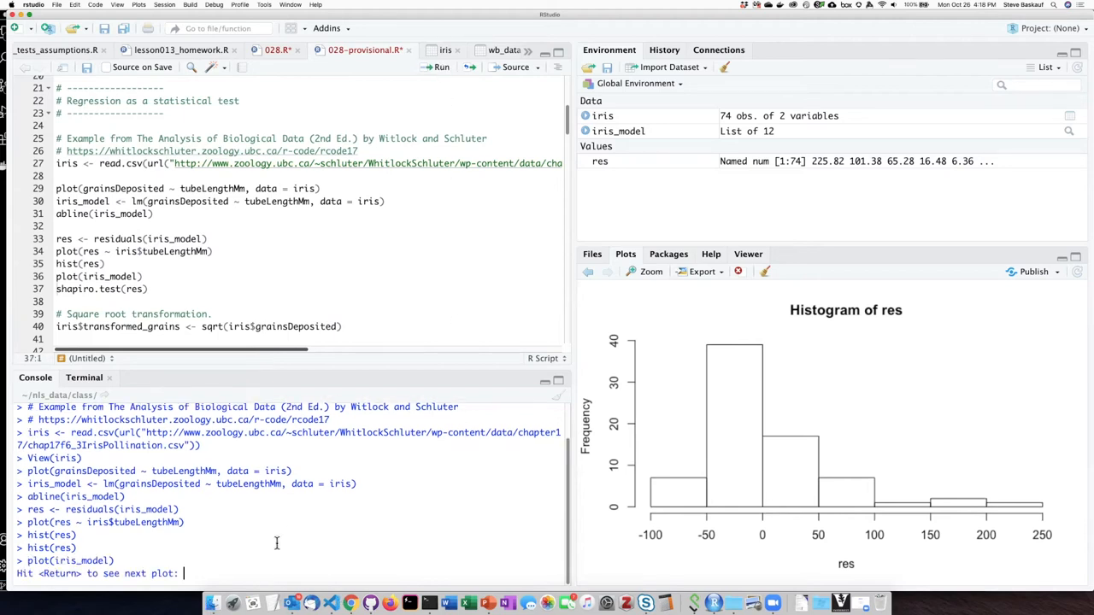
{"action": "mouse_move", "coordinate": [316, 526]}
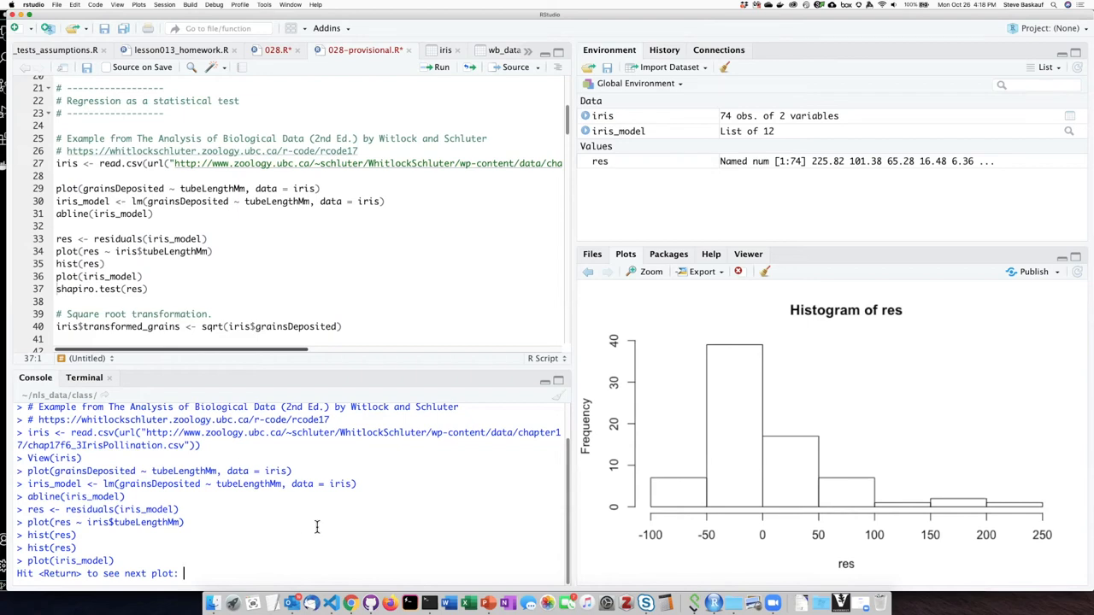
Step: Show the first diagnostic plot, Residuals vs Fitted, for grainsDeposited ~ tubeLengthMm
{"action": "key", "text": "Return"}
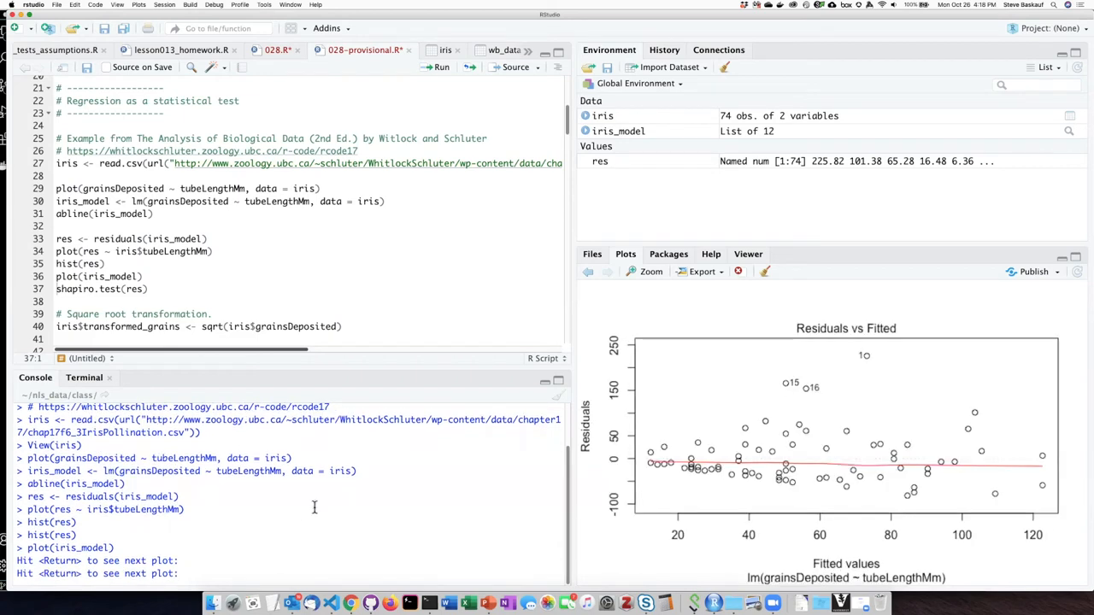
{"action": "mouse_move", "coordinate": [780, 489]}
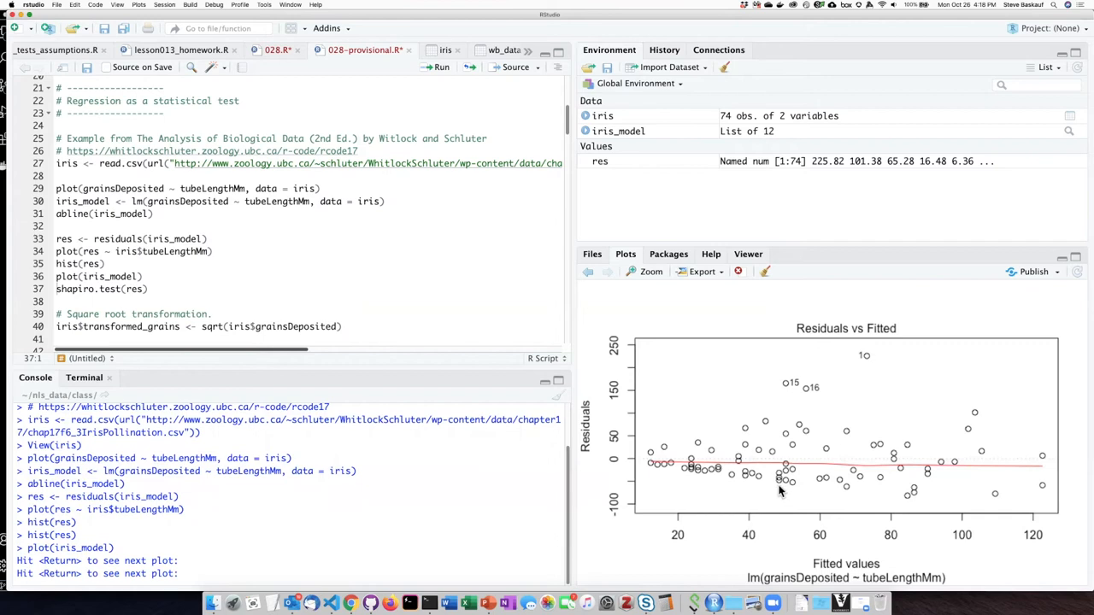
{"action": "mouse_move", "coordinate": [742, 506]}
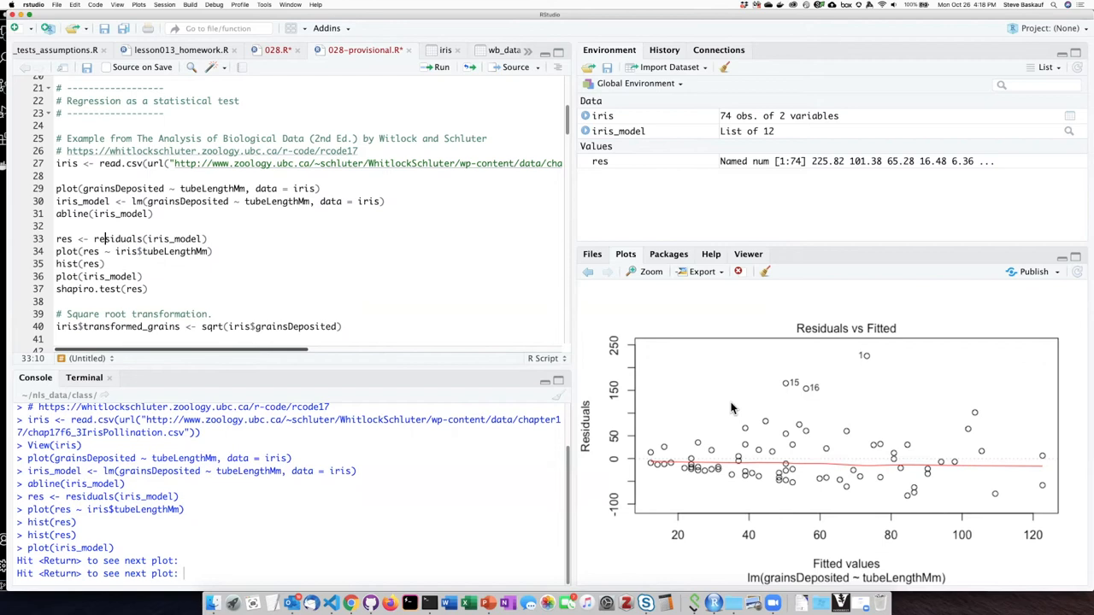
{"action": "mouse_move", "coordinate": [906, 502]}
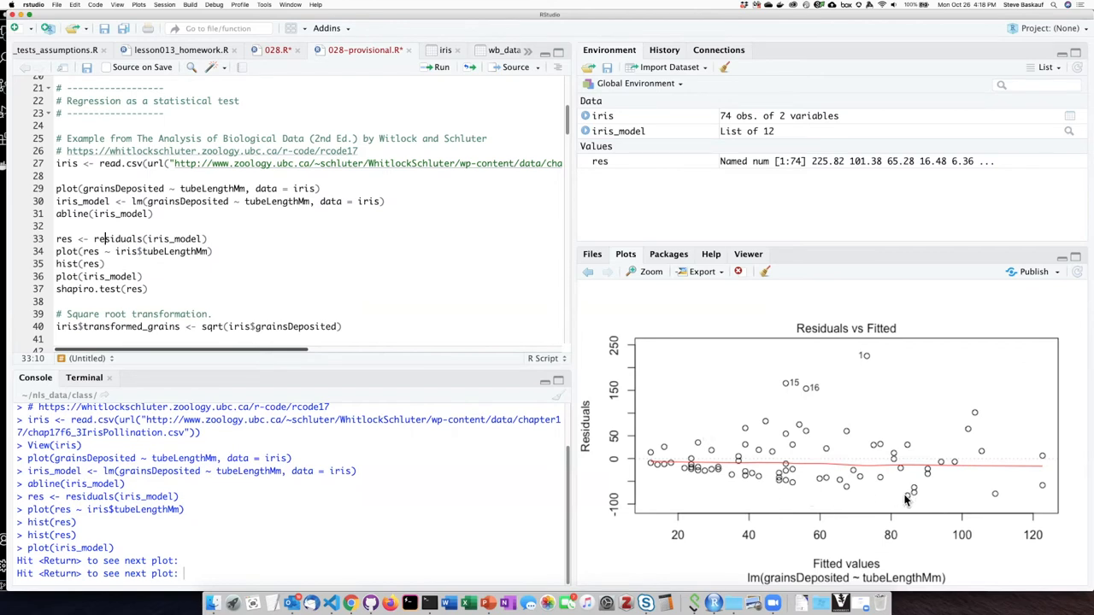
{"action": "mouse_move", "coordinate": [985, 460]}
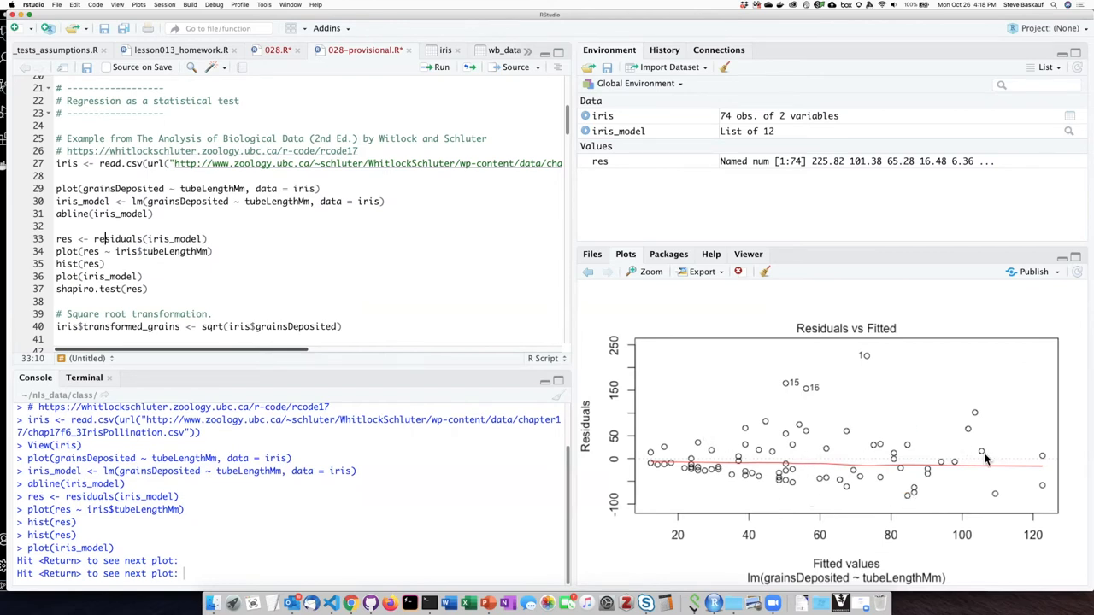
{"action": "mouse_move", "coordinate": [649, 460]}
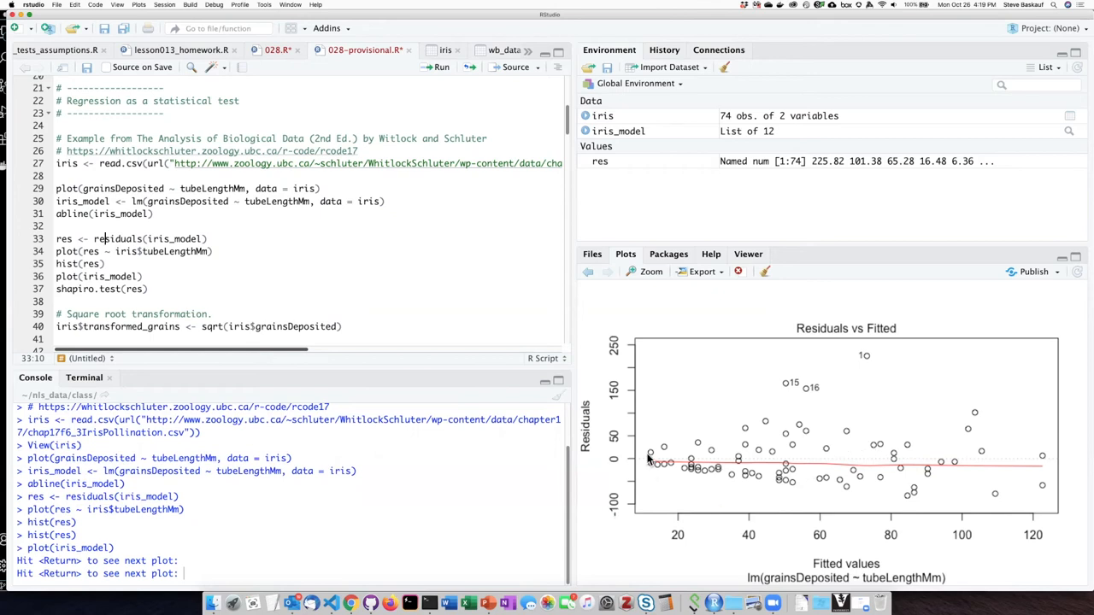
{"action": "mouse_move", "coordinate": [721, 485]}
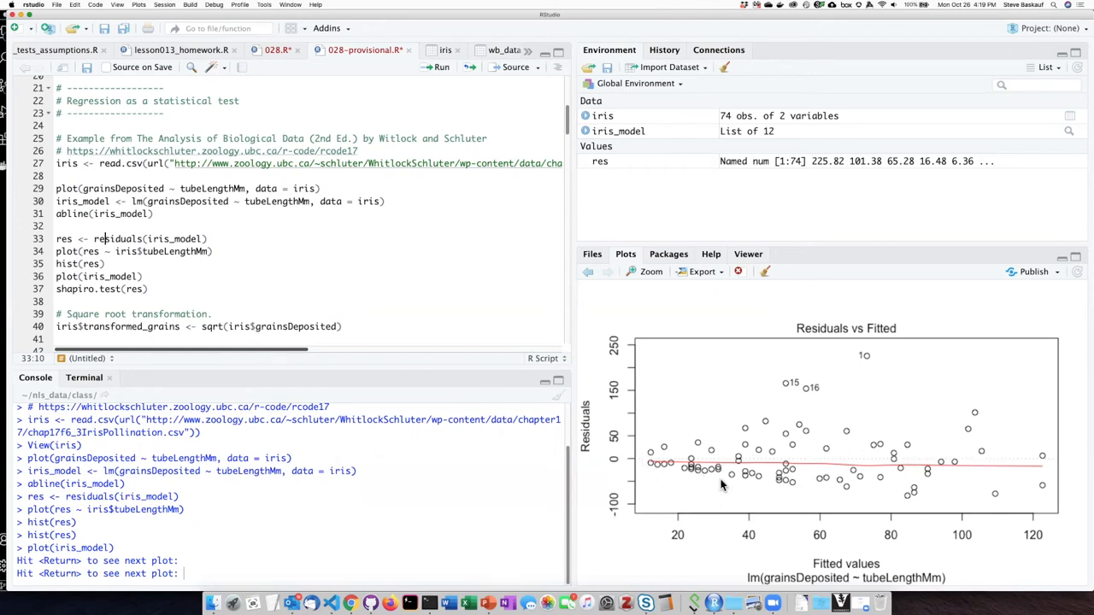
{"action": "mouse_move", "coordinate": [868, 373]}
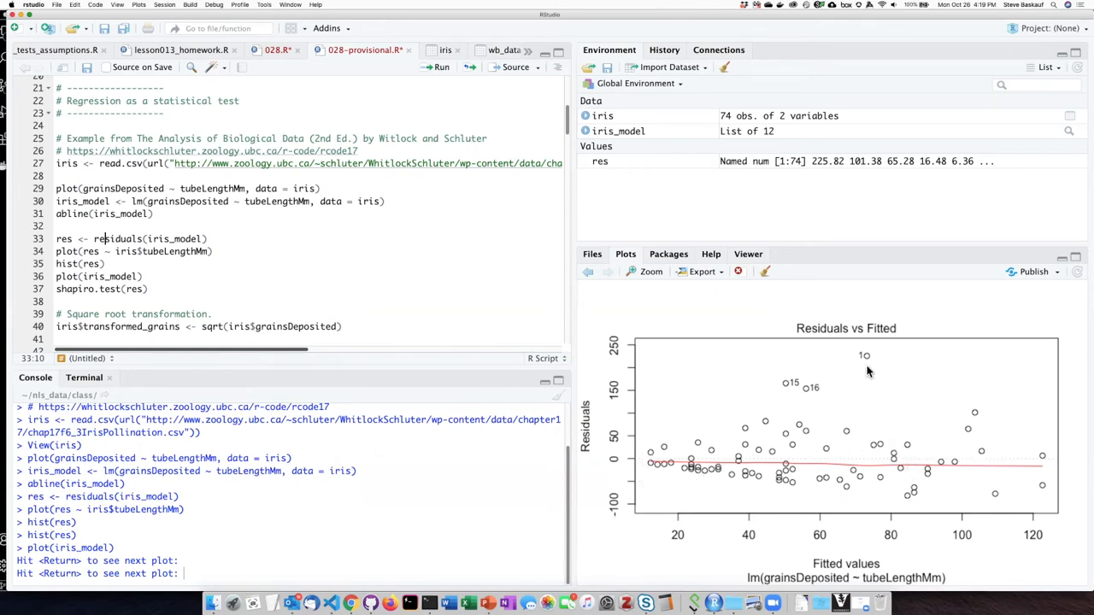
{"action": "mouse_move", "coordinate": [776, 455]}
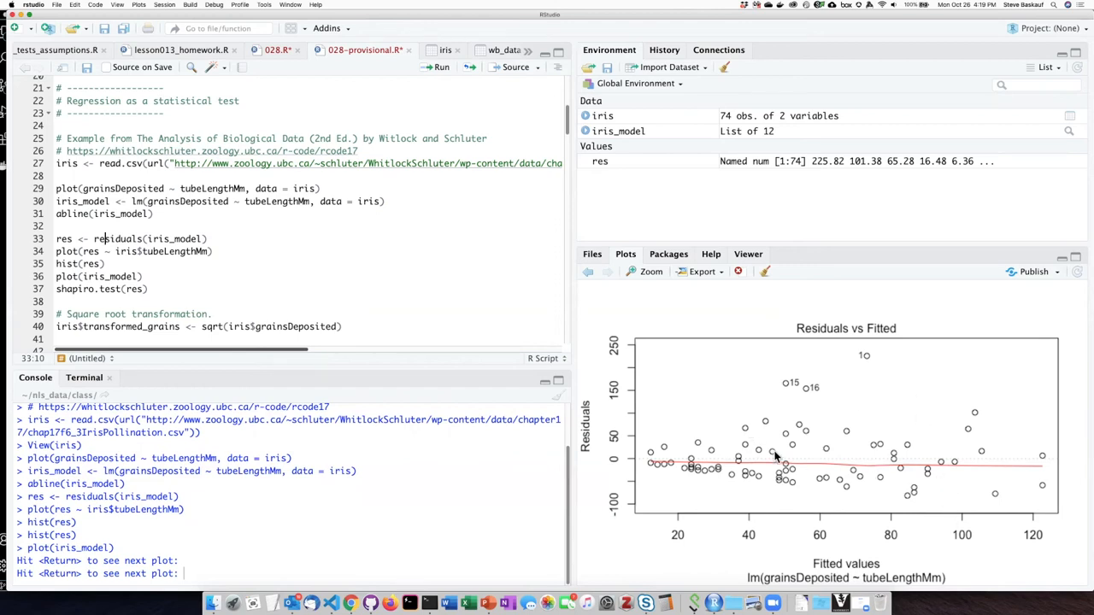
{"action": "mouse_move", "coordinate": [732, 420]}
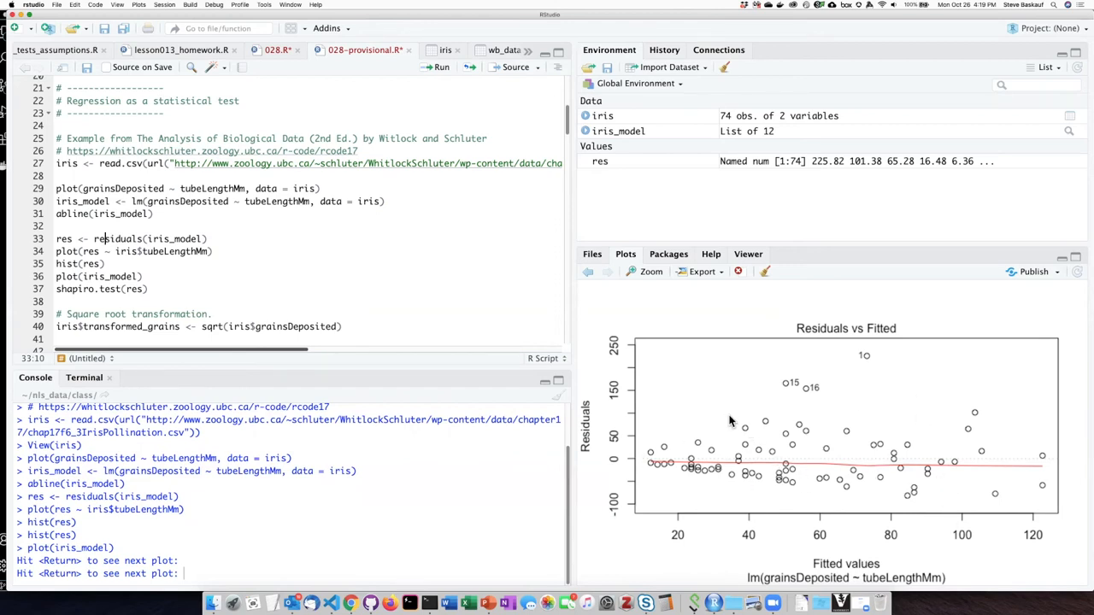
{"action": "mouse_move", "coordinate": [795, 436]}
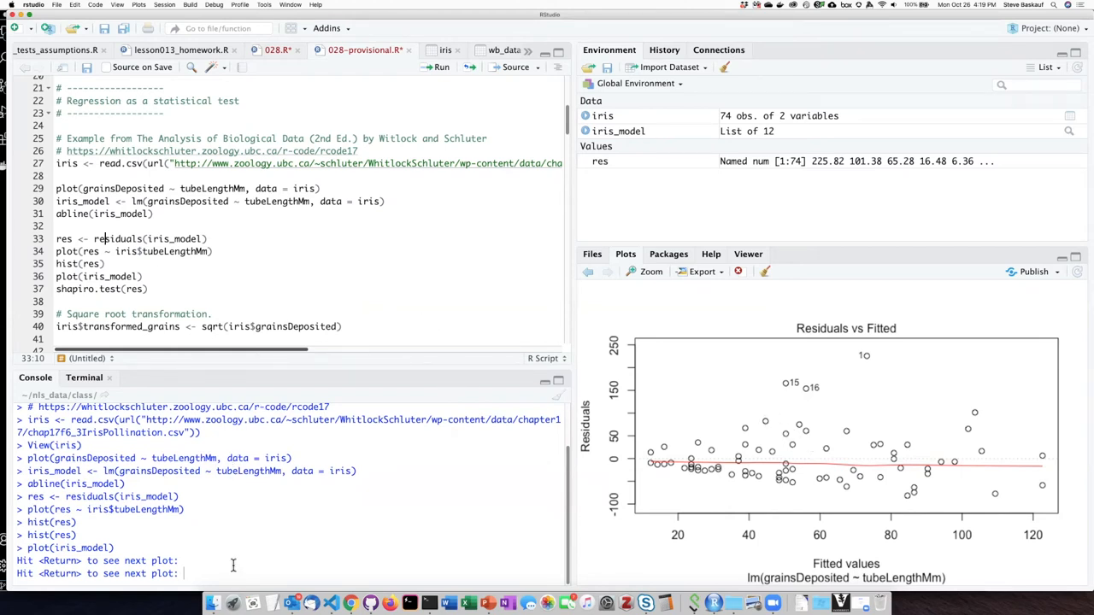
Step: Advance to the Normal Q-Q plot of the standardized residuals
{"action": "key", "text": "Return"}
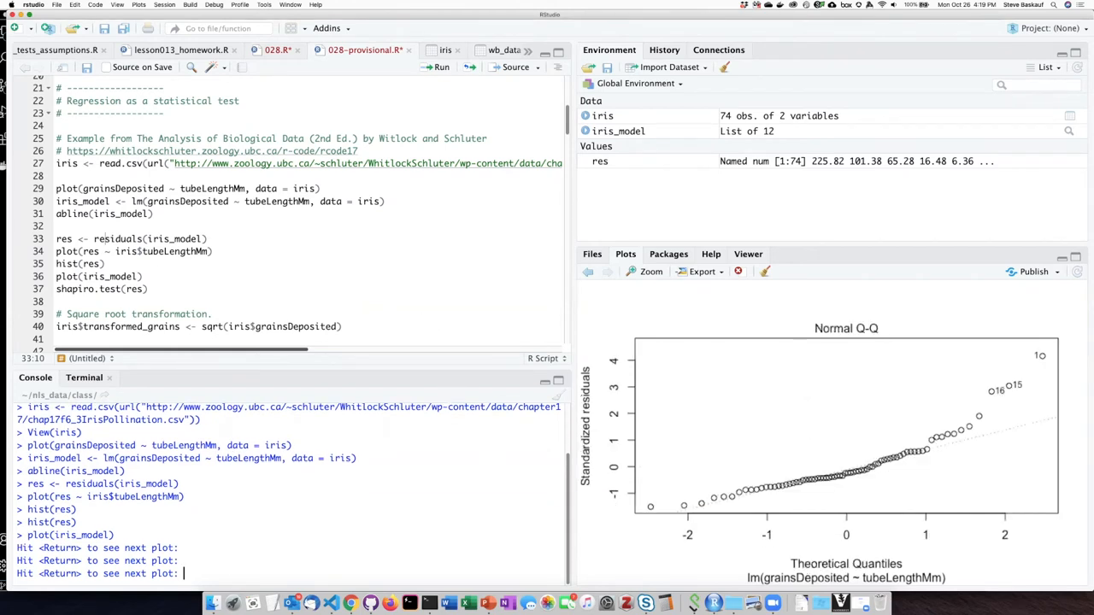
{"action": "mouse_move", "coordinate": [841, 465]}
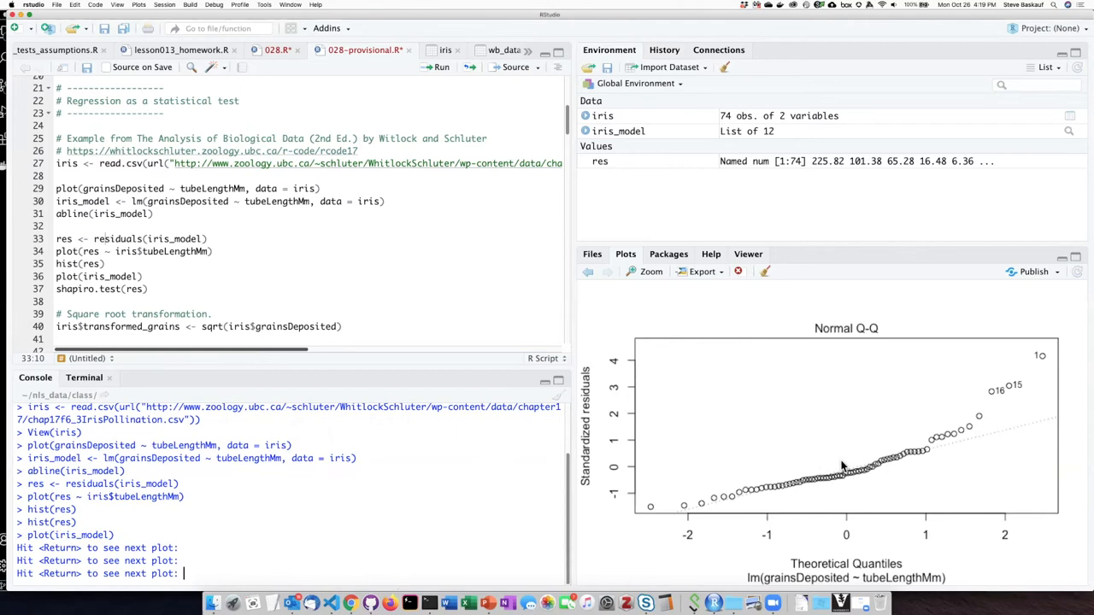
{"action": "mouse_move", "coordinate": [957, 465]}
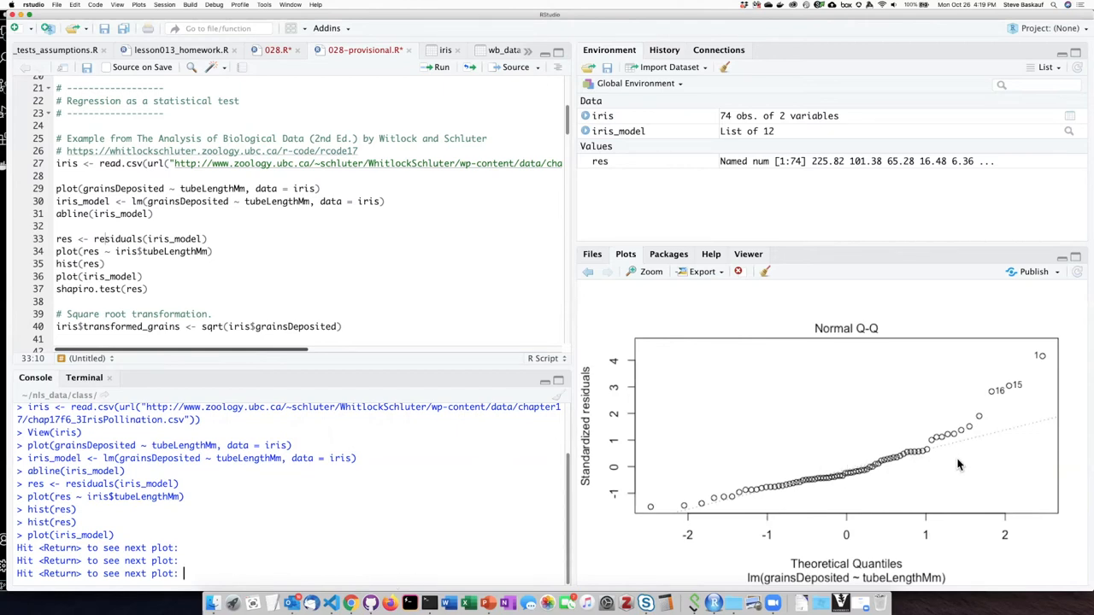
{"action": "mouse_move", "coordinate": [909, 479]}
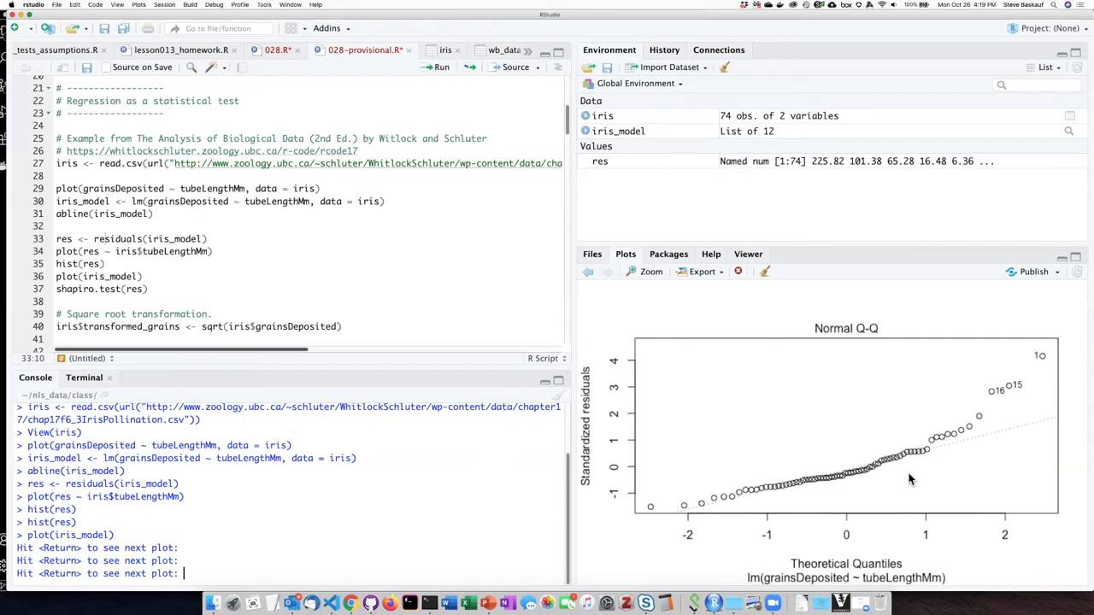
{"action": "mouse_move", "coordinate": [880, 472]}
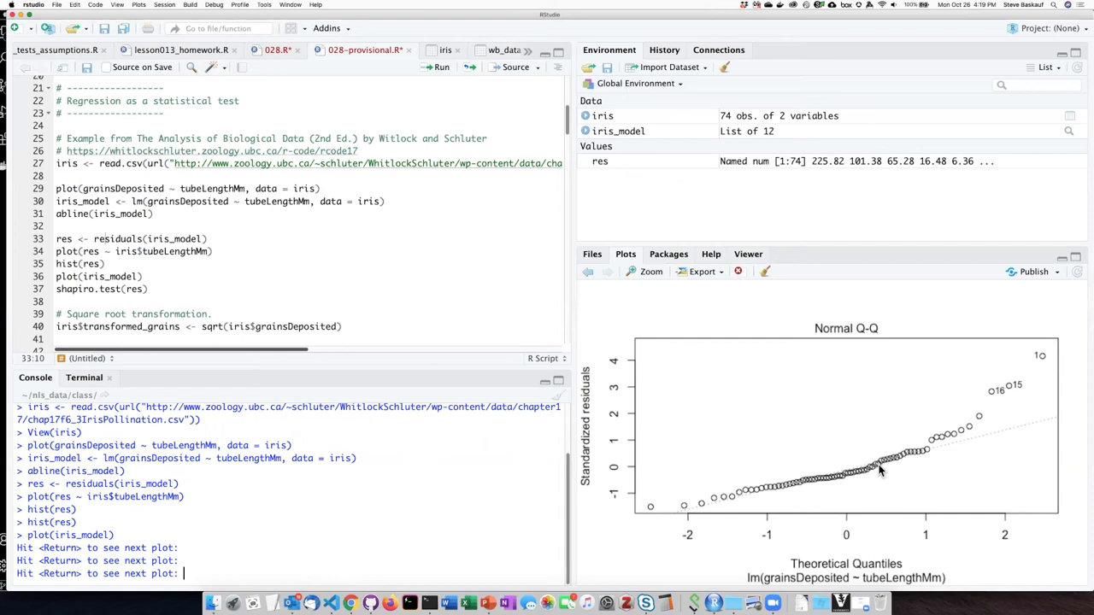
{"action": "mouse_move", "coordinate": [797, 499]}
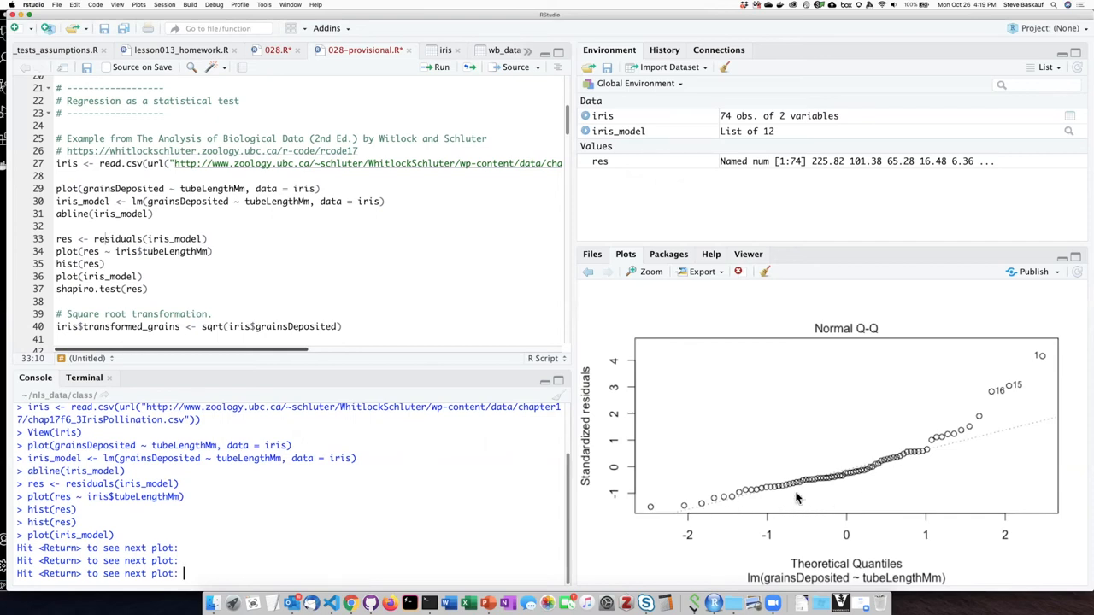
{"action": "mouse_move", "coordinate": [769, 499]}
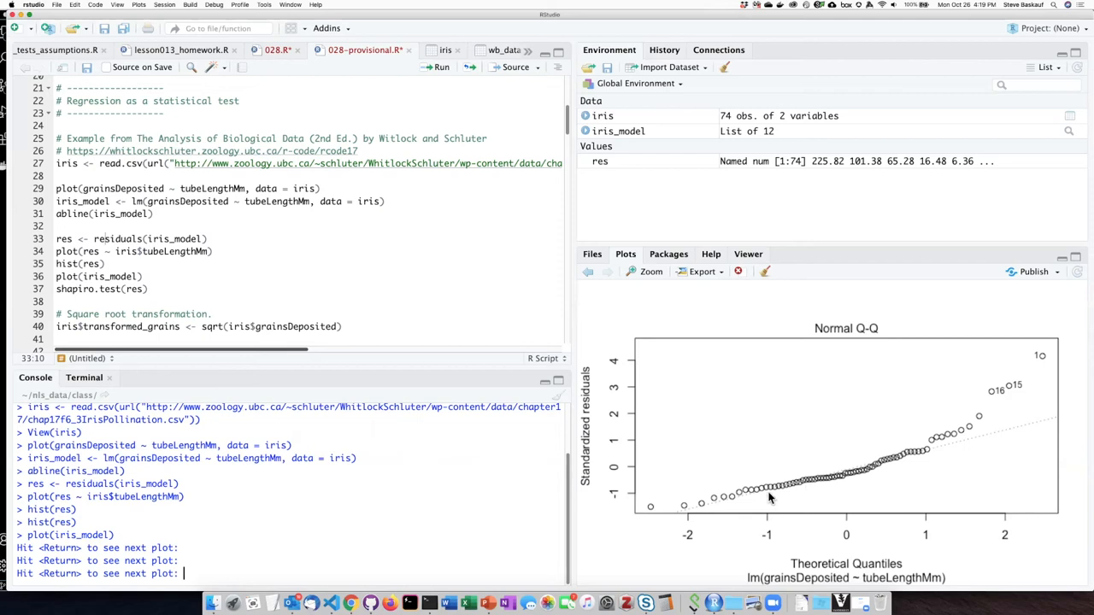
{"action": "mouse_move", "coordinate": [1050, 431]}
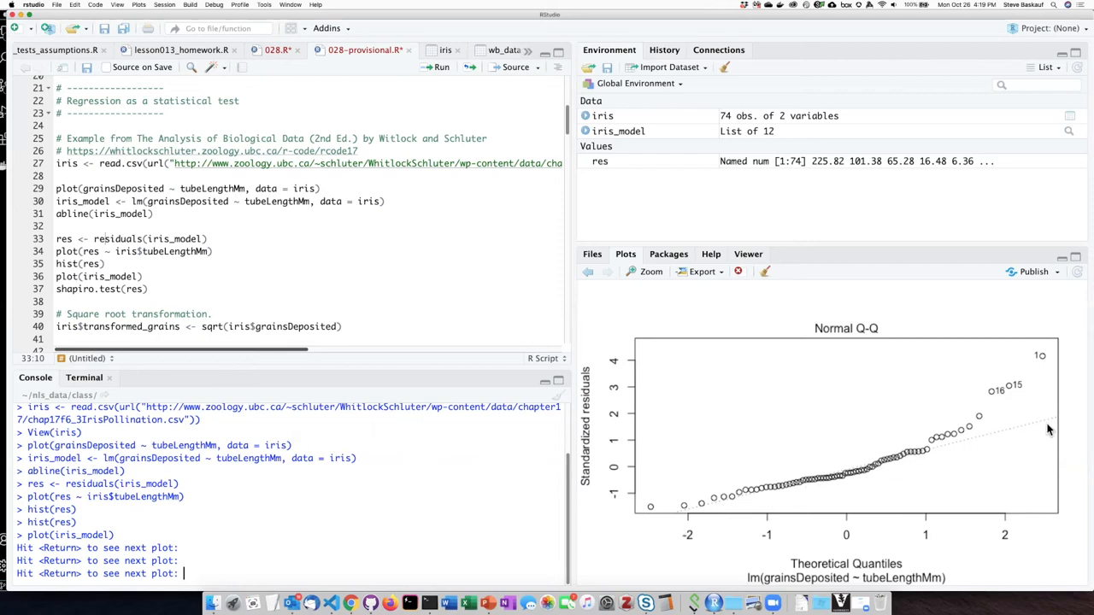
{"action": "mouse_move", "coordinate": [694, 512]}
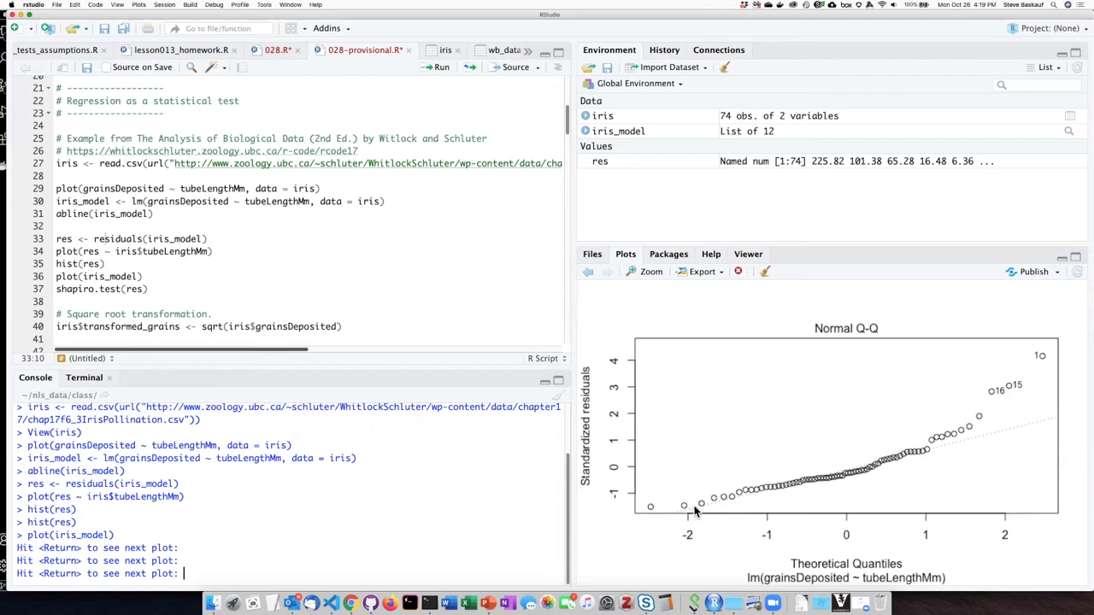
{"action": "mouse_move", "coordinate": [727, 508]}
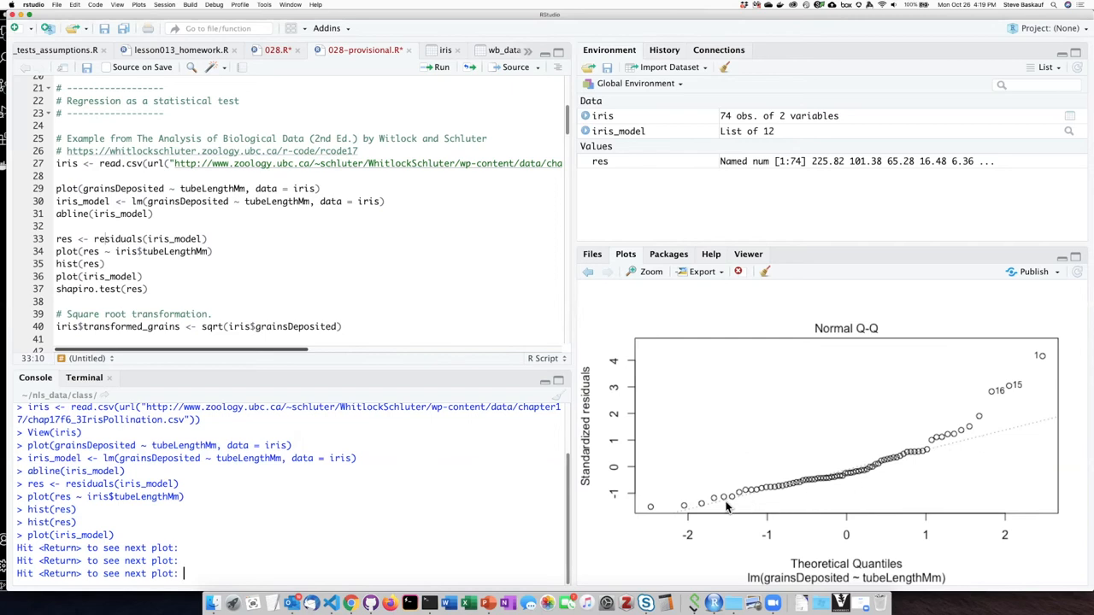
{"action": "mouse_move", "coordinate": [973, 434]}
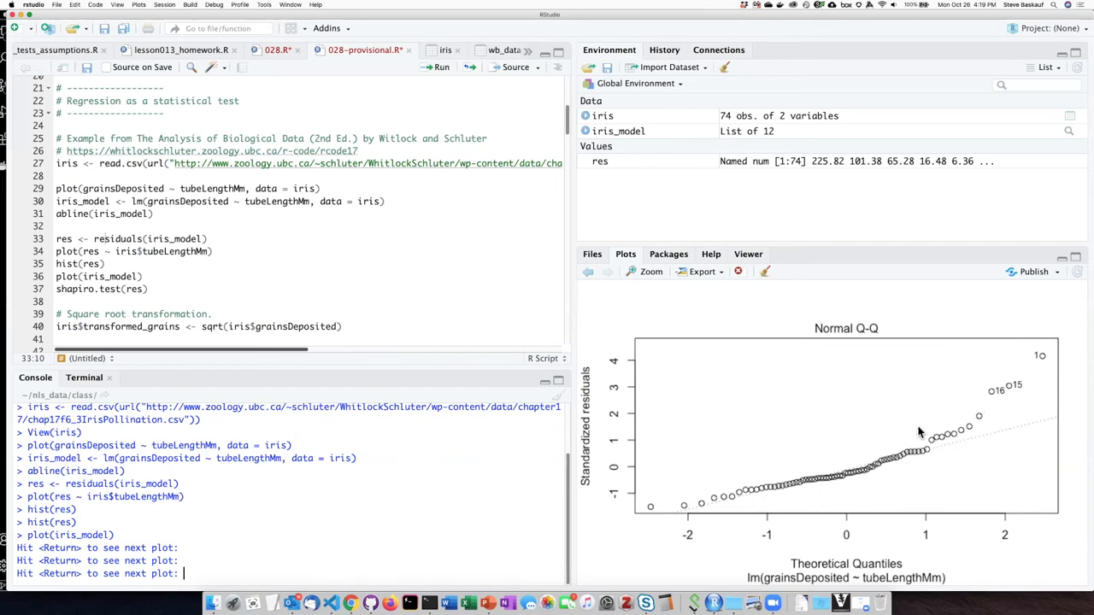
{"action": "mouse_move", "coordinate": [927, 505]}
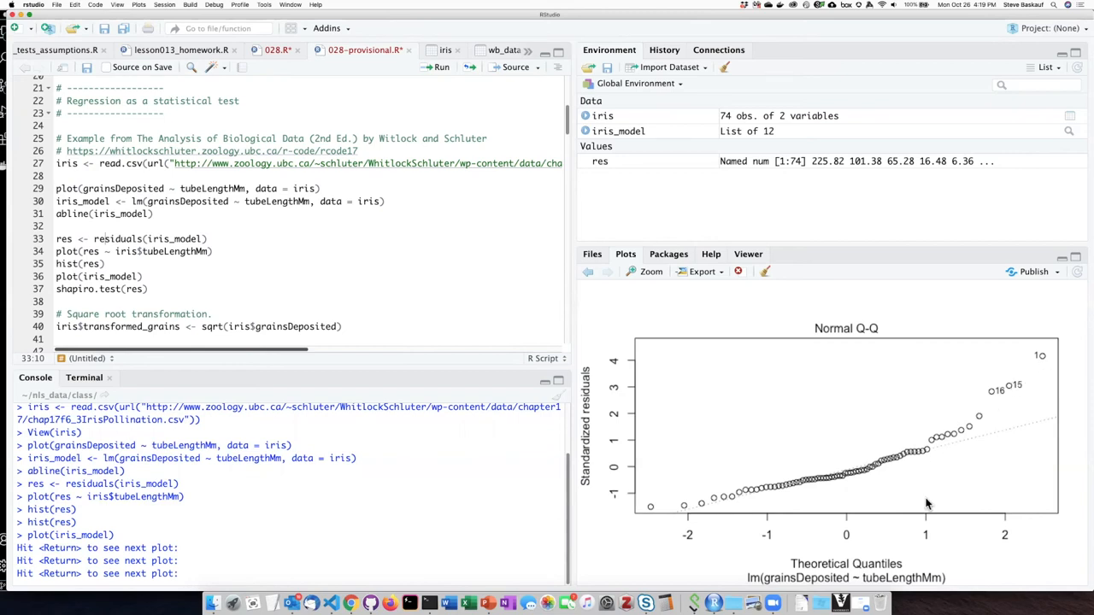
{"action": "mouse_move", "coordinate": [359, 513]}
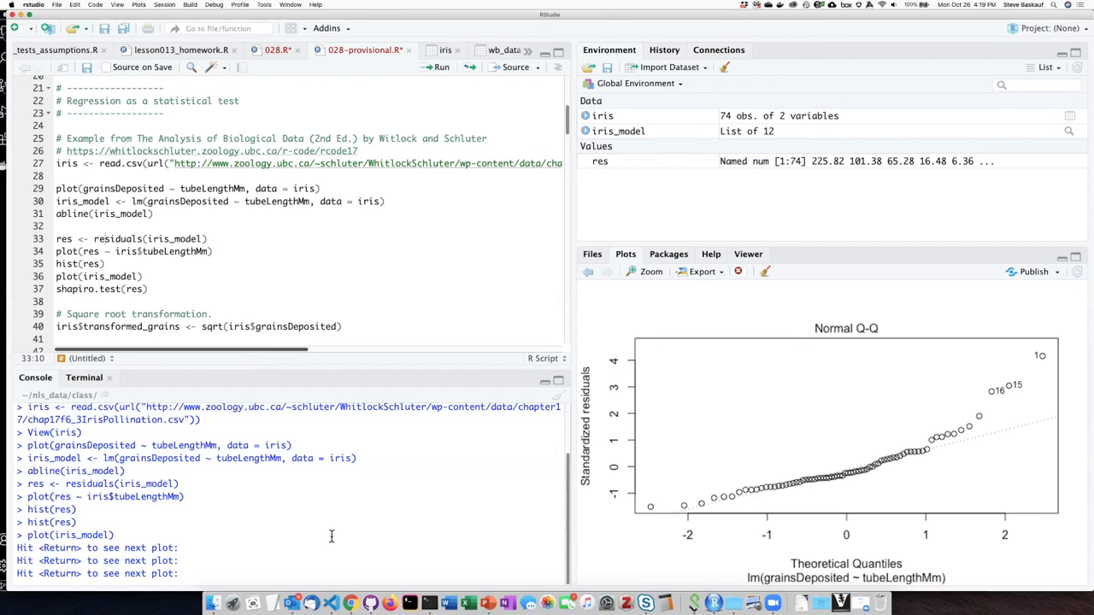
Step: Step through Scale-Location to the Residuals vs Leverage plot with Cook's distance contours
{"action": "key", "text": "Return"}
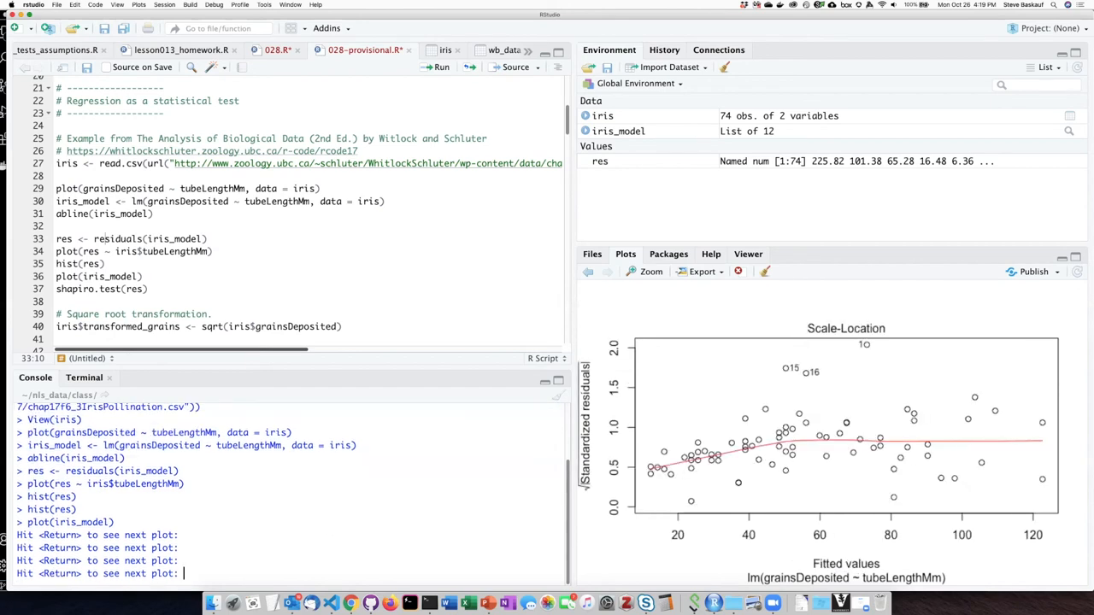
{"action": "key", "text": "return"}
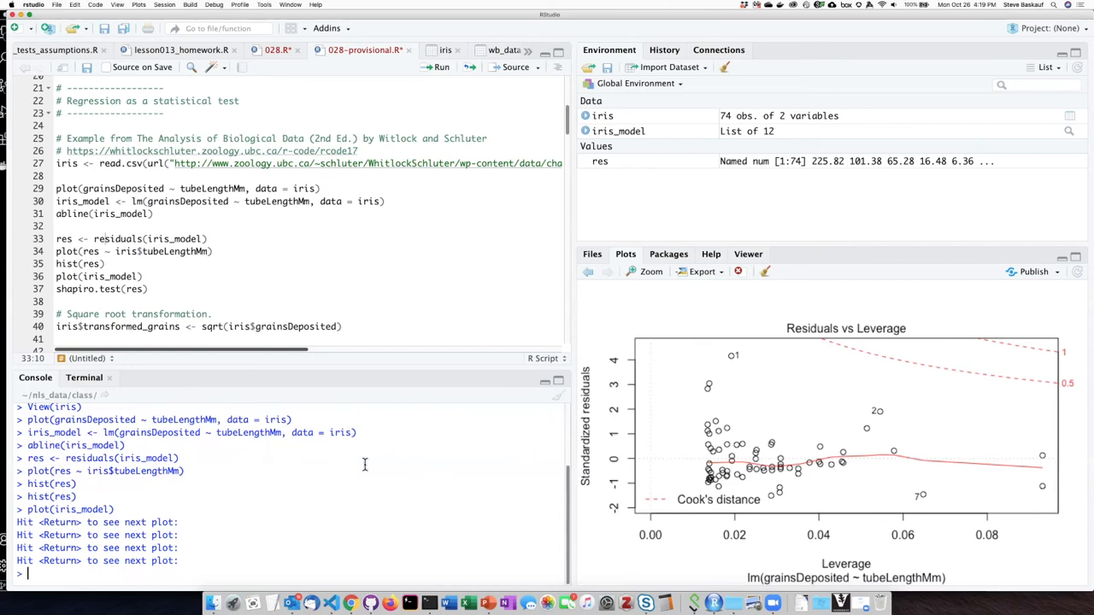
{"action": "mouse_move", "coordinate": [458, 354]}
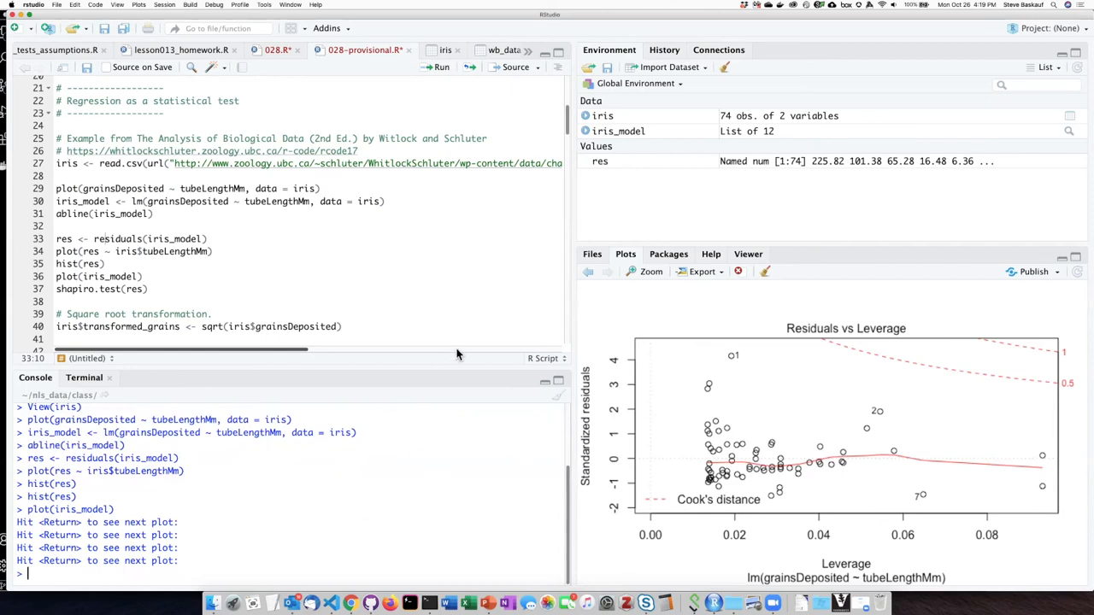
{"action": "left_click", "coordinate": [101, 289]}
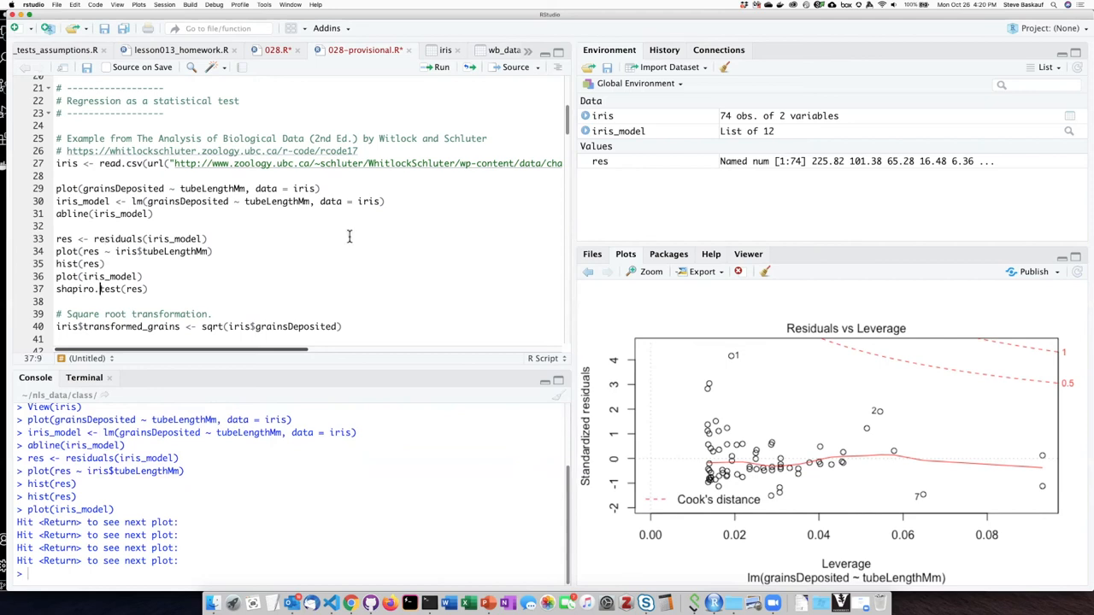
{"action": "mouse_move", "coordinate": [417, 239]}
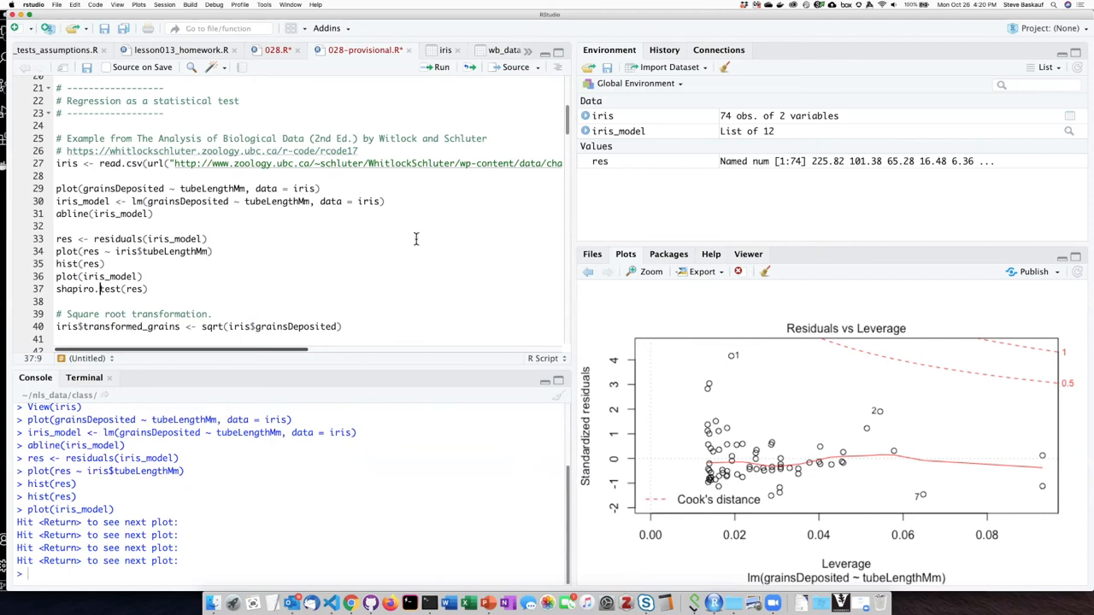
{"action": "mouse_move", "coordinate": [510, 10]}
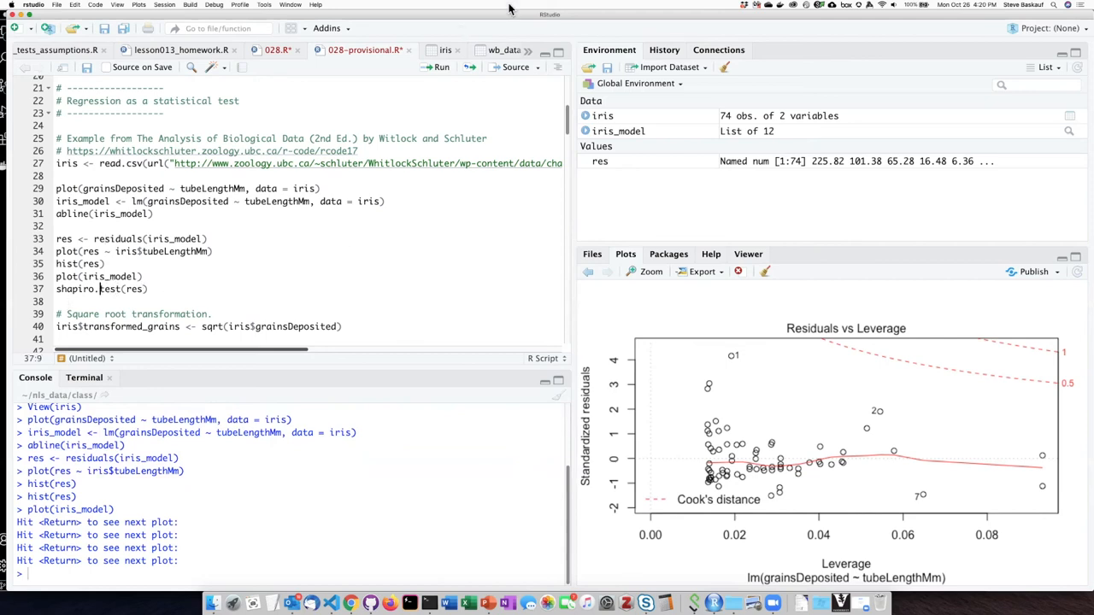